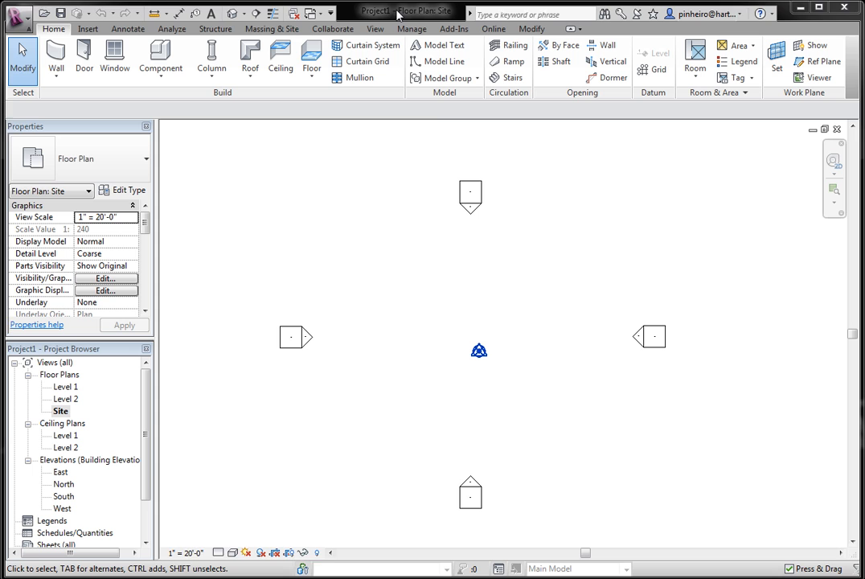
mouse_move(281, 232)
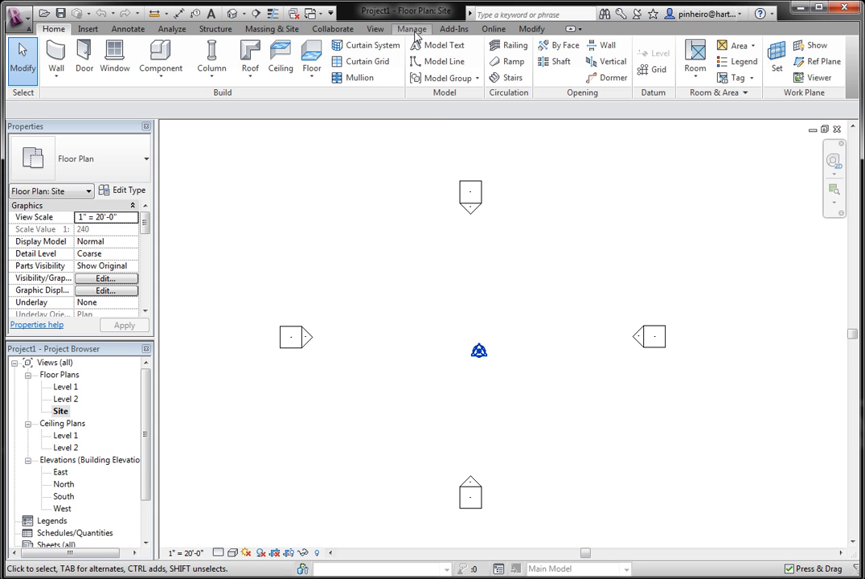
Minimize the Revit site plan window to show the desktop
click(272, 29)
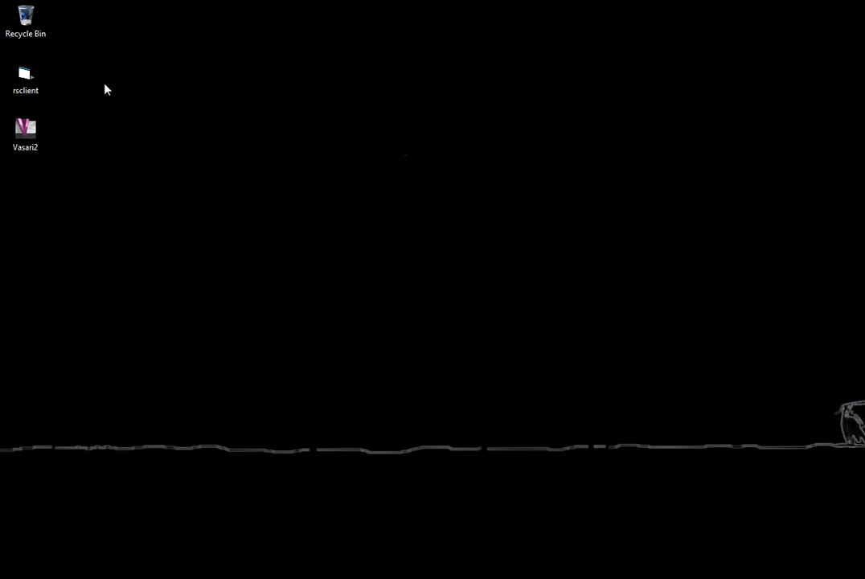
Launch RSclient's Auto Clicker and set its click interval to 200 milliseconds
double_click(25, 77)
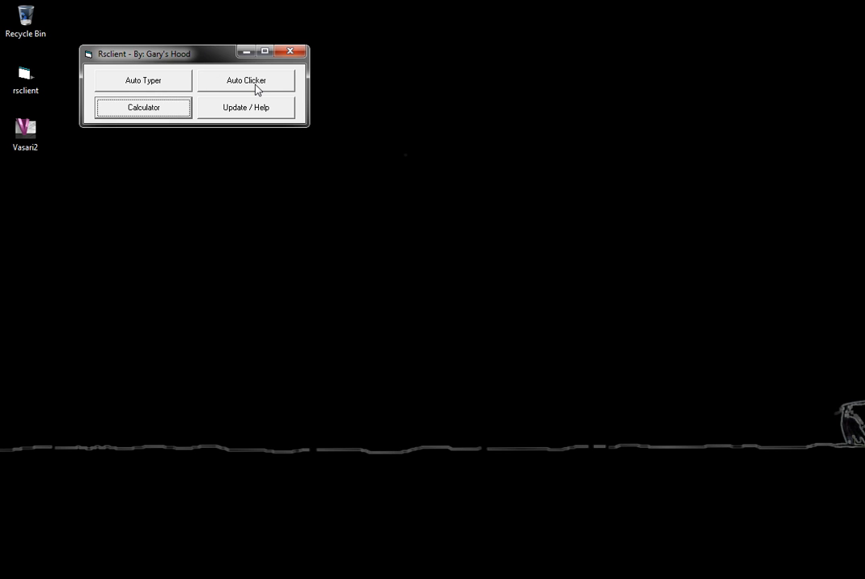
click(245, 80)
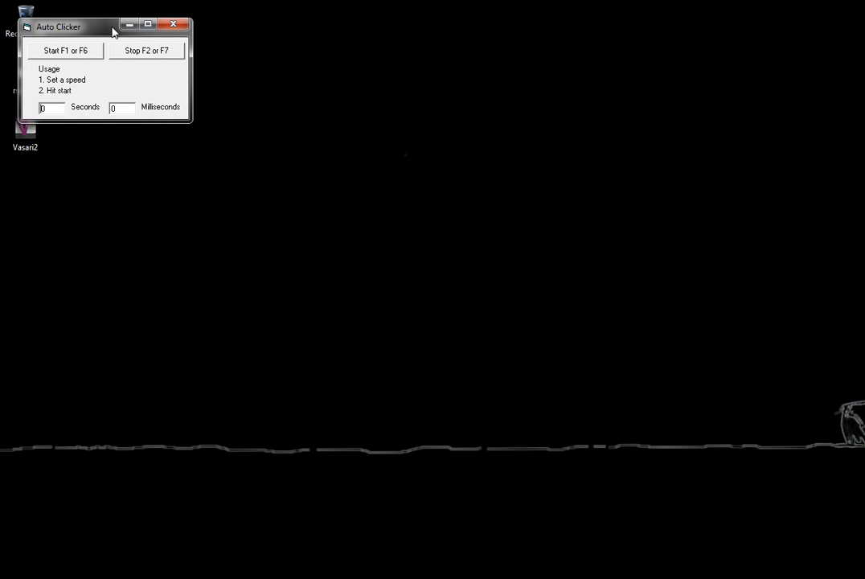
drag(58, 26, 196, 68)
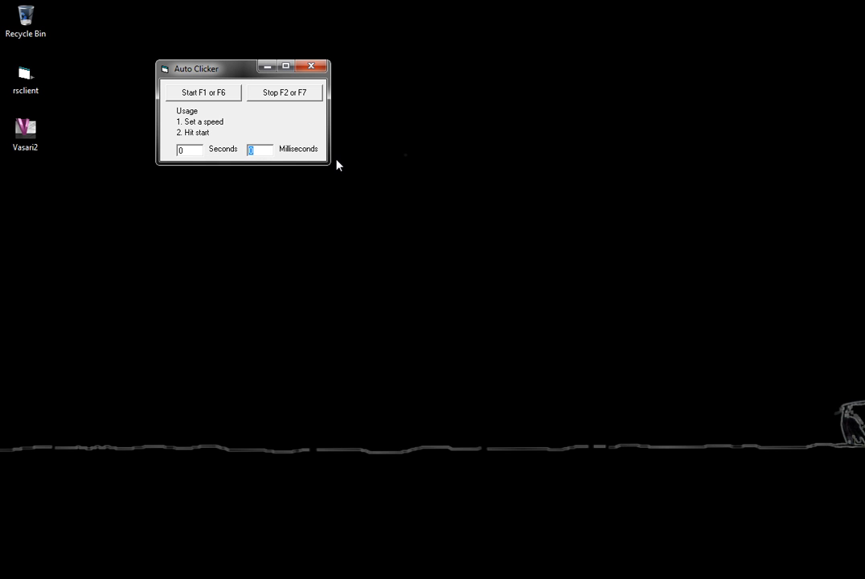
text(200)
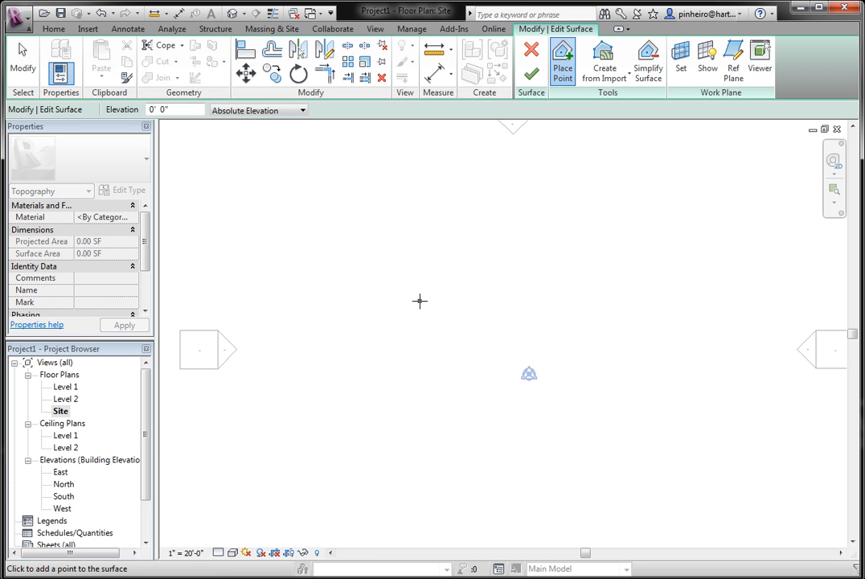
mouse_move(304, 300)
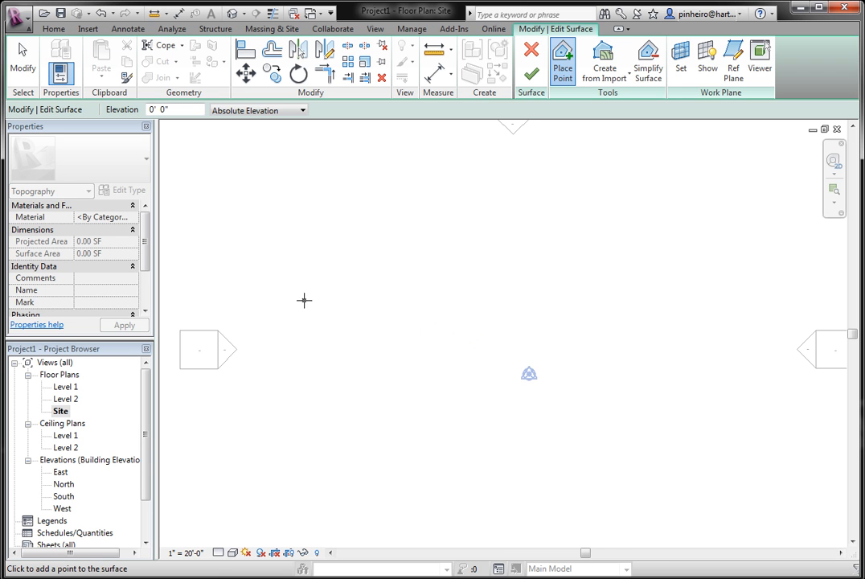
Drop a chain of zero-elevation points forming a closed outline of about 1178 square feet
click(372, 286)
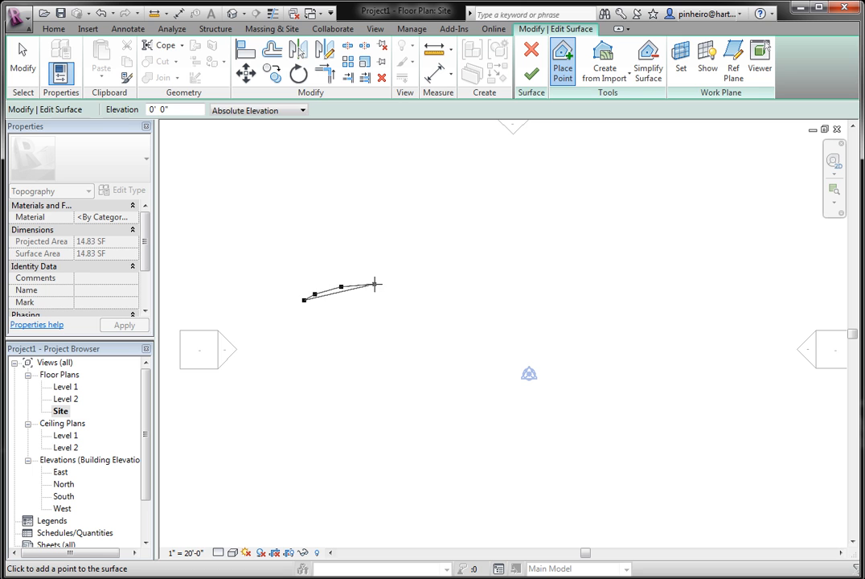
click(512, 313)
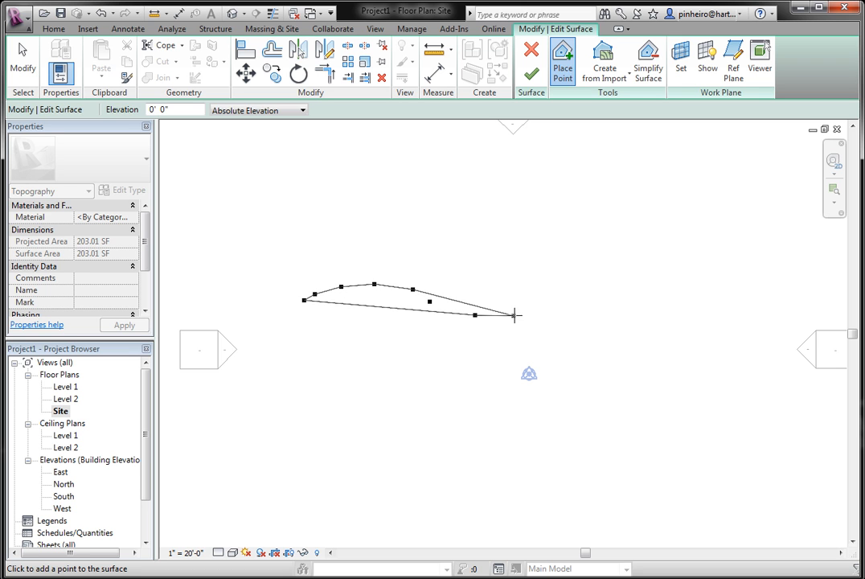
click(630, 270)
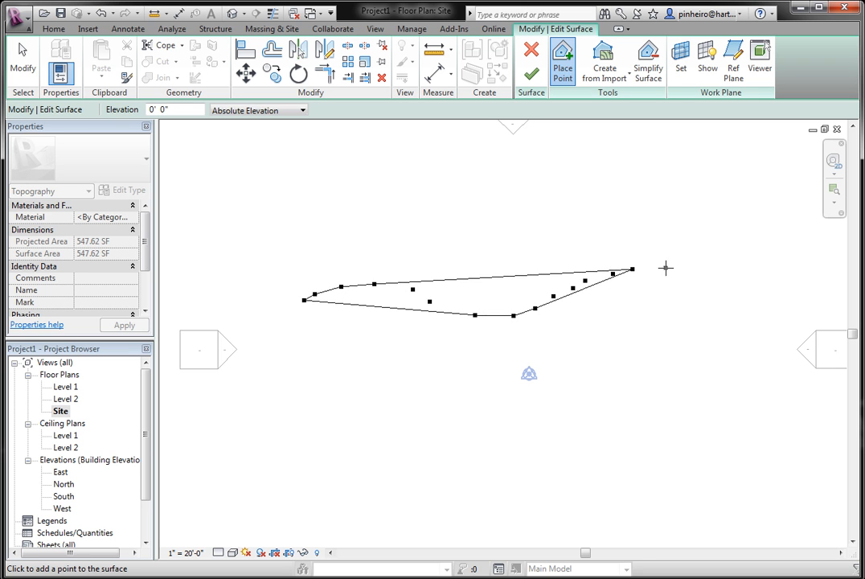
click(782, 286)
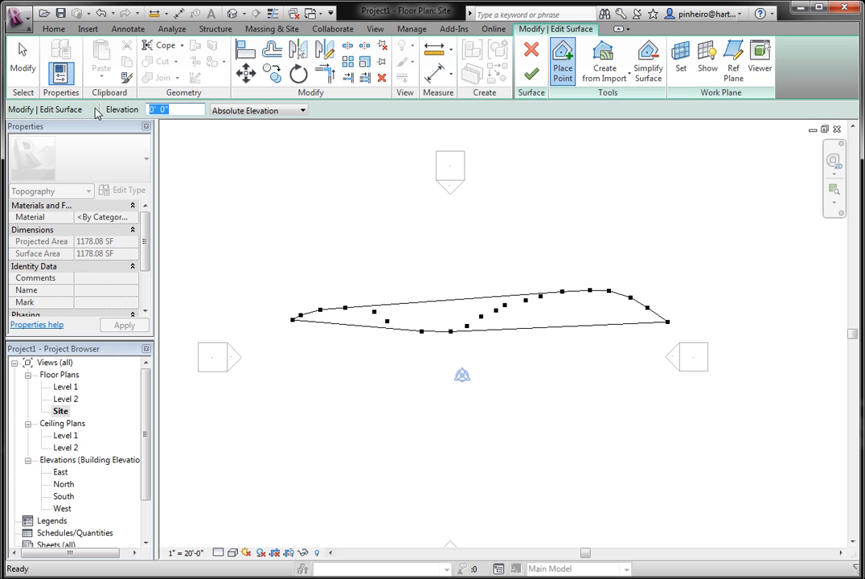
Set the point elevation in the Options Bar to 2' 0"
text(2' 0")
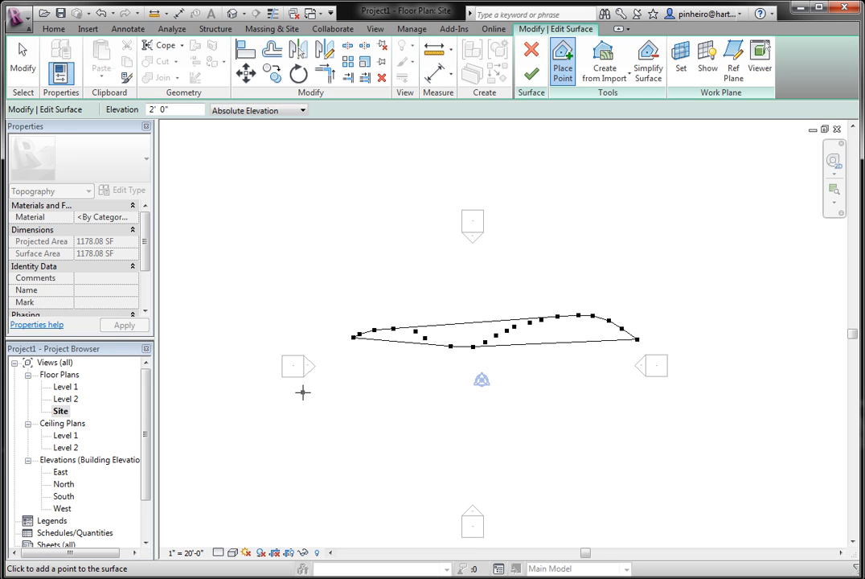
mouse_move(321, 395)
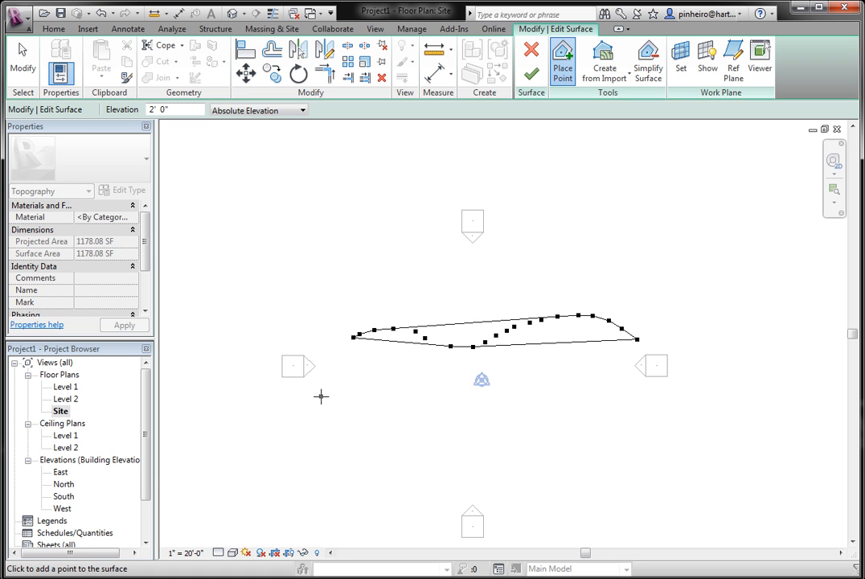
mouse_move(321, 395)
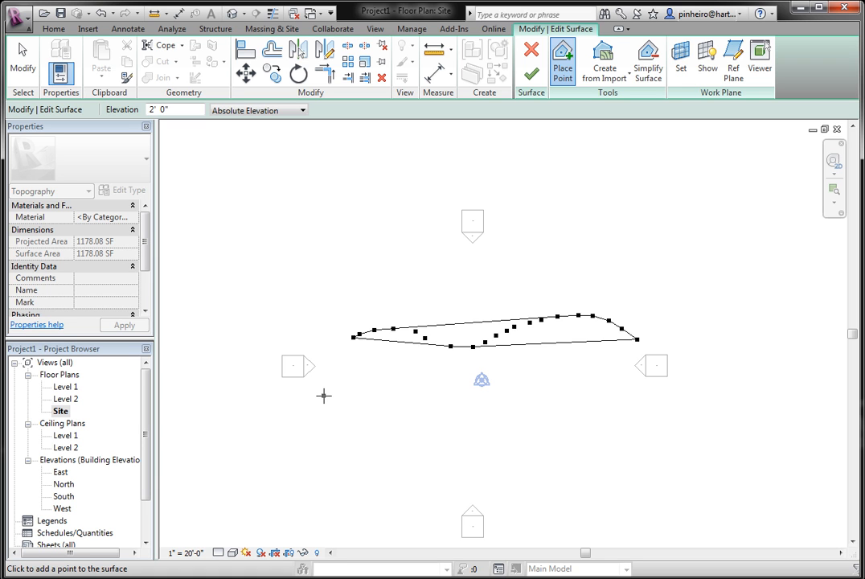
Trace a dense curving loop of 2-foot points, enlarging the surface to about 7105 square feet
click(324, 393)
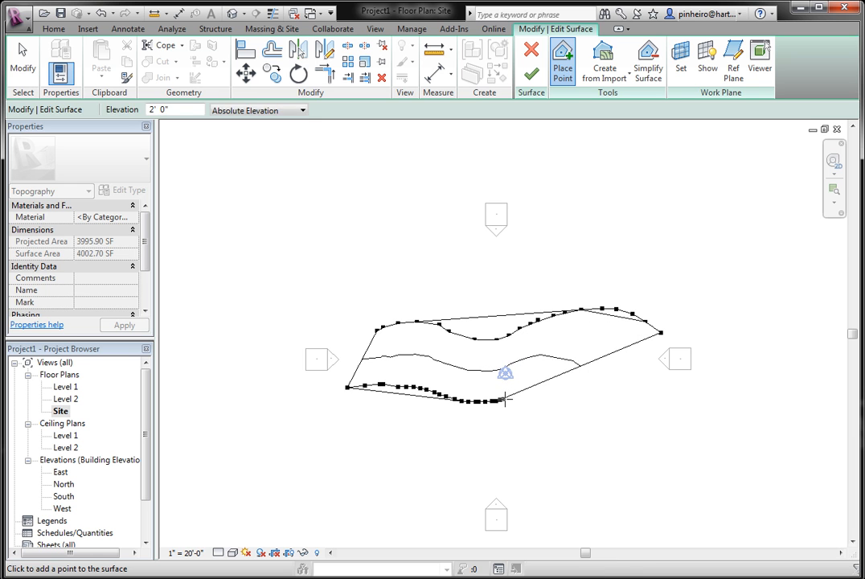
click(562, 395)
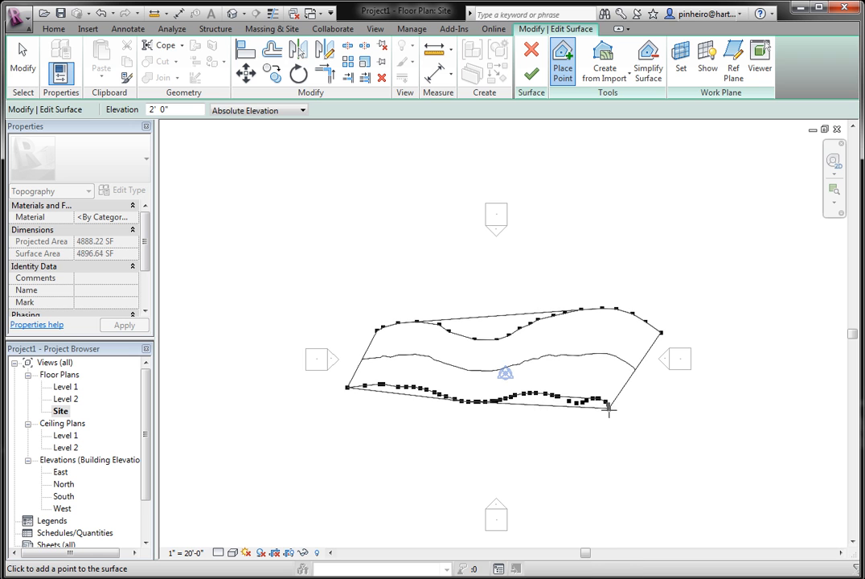
click(581, 427)
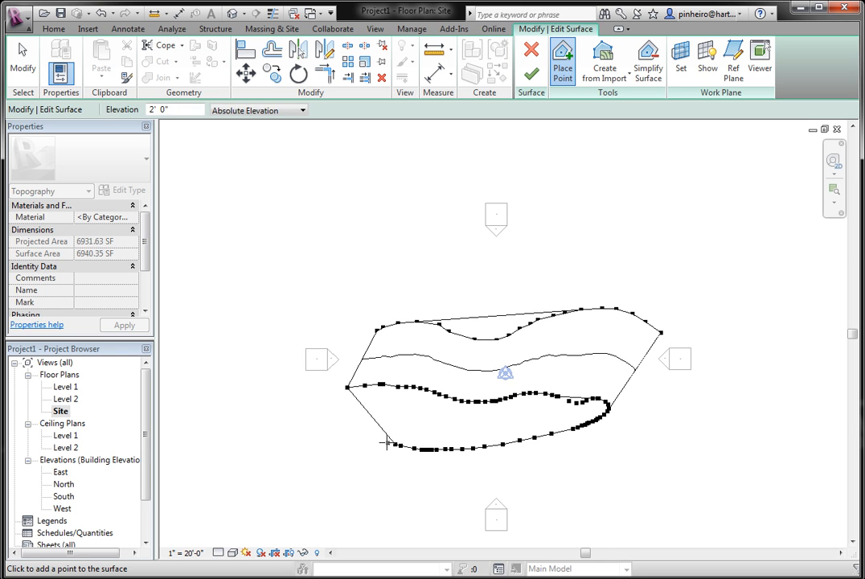
click(389, 441)
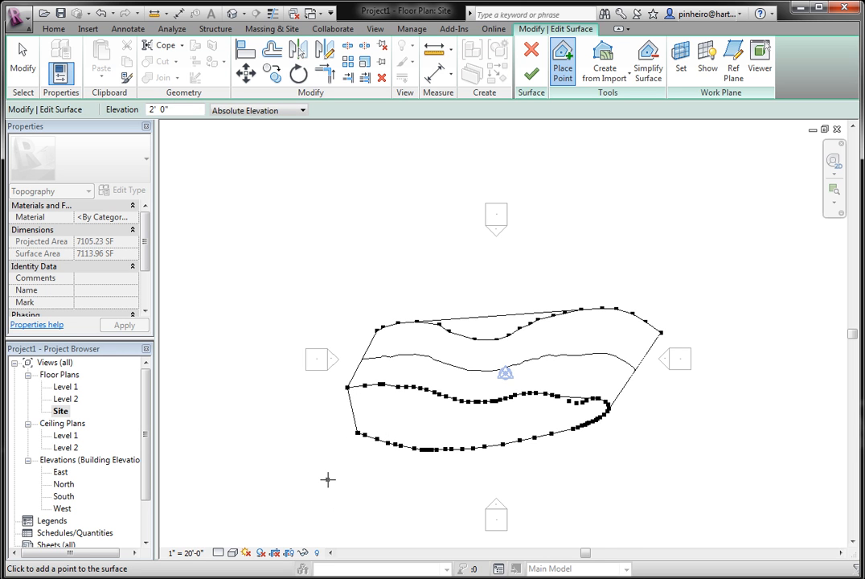